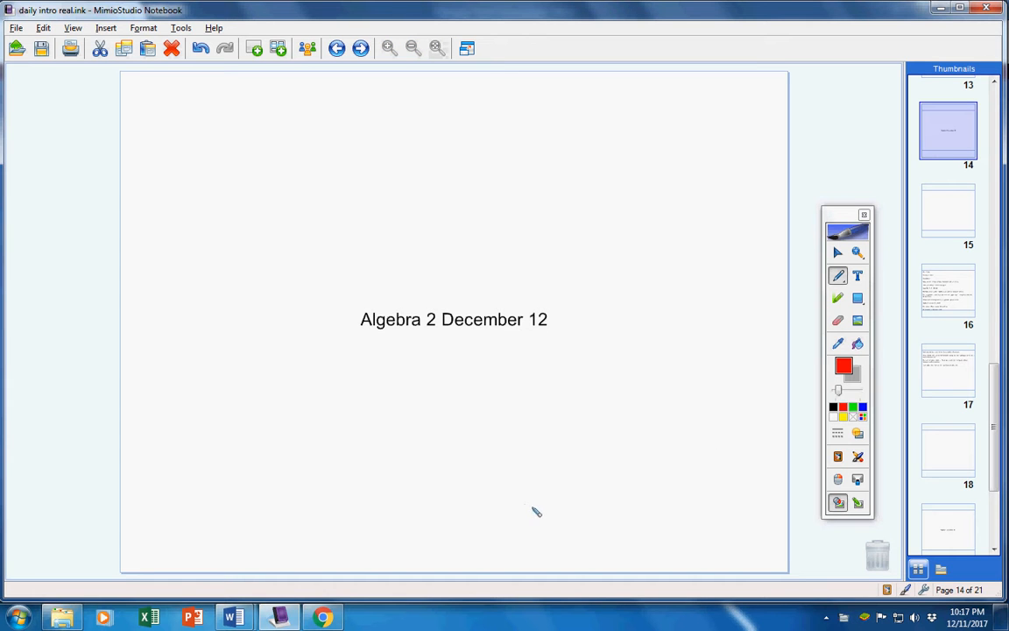
mouse_move(542, 512)
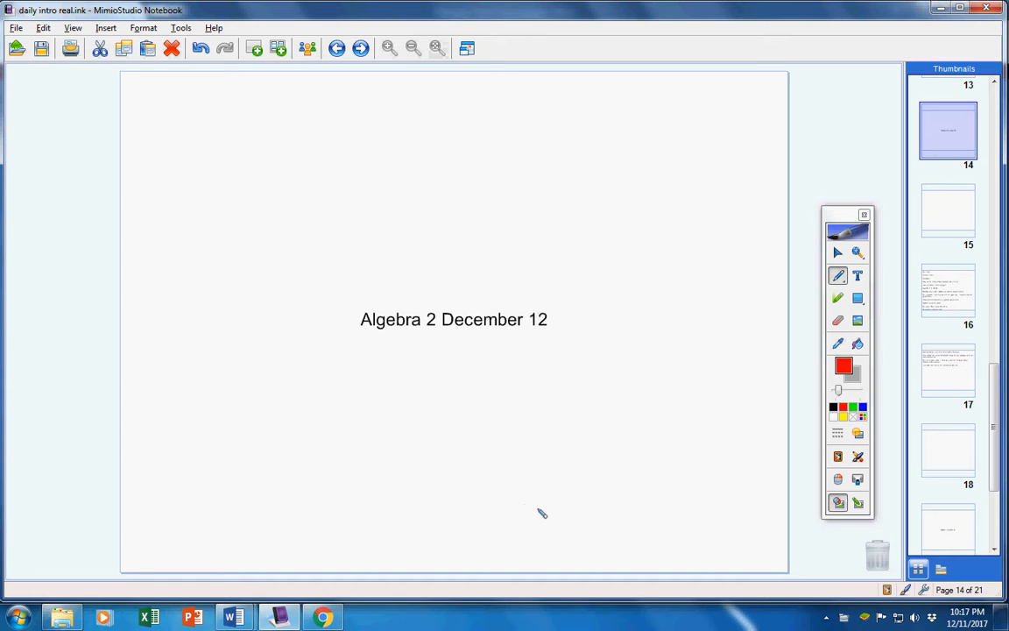
mouse_move(481, 525)
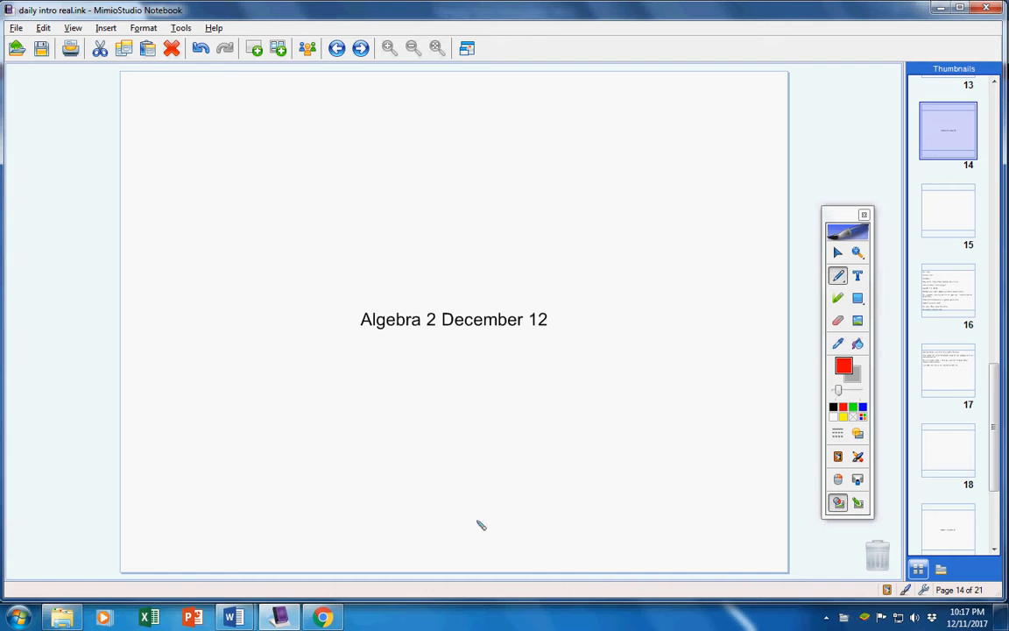
On slide 16, draw short red marks under Nothing to turn in and Incompletes
left_click(948, 291)
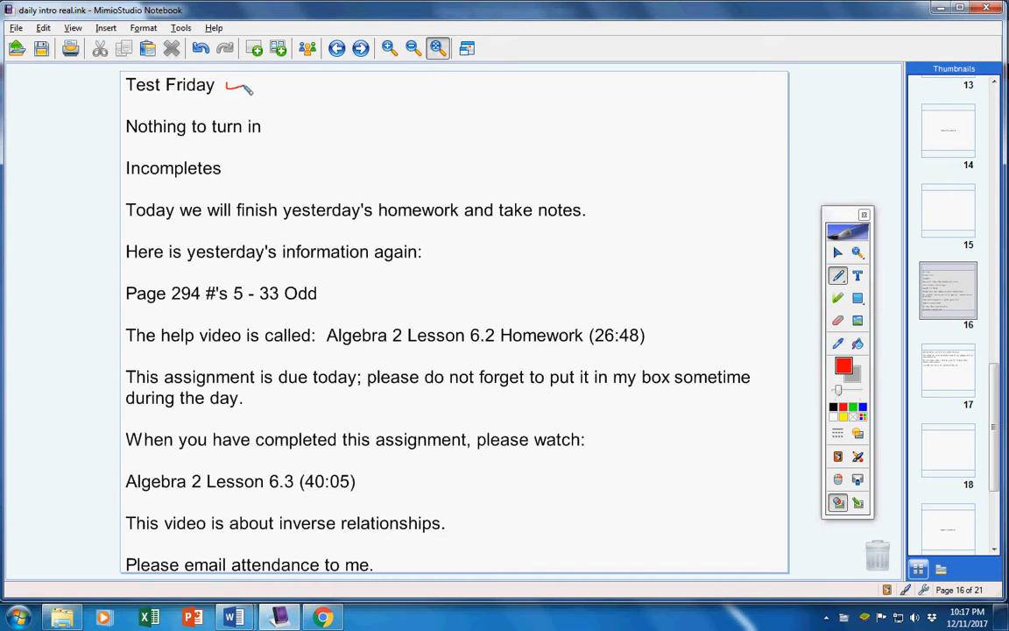
left_click_drag(267, 126, 284, 127)
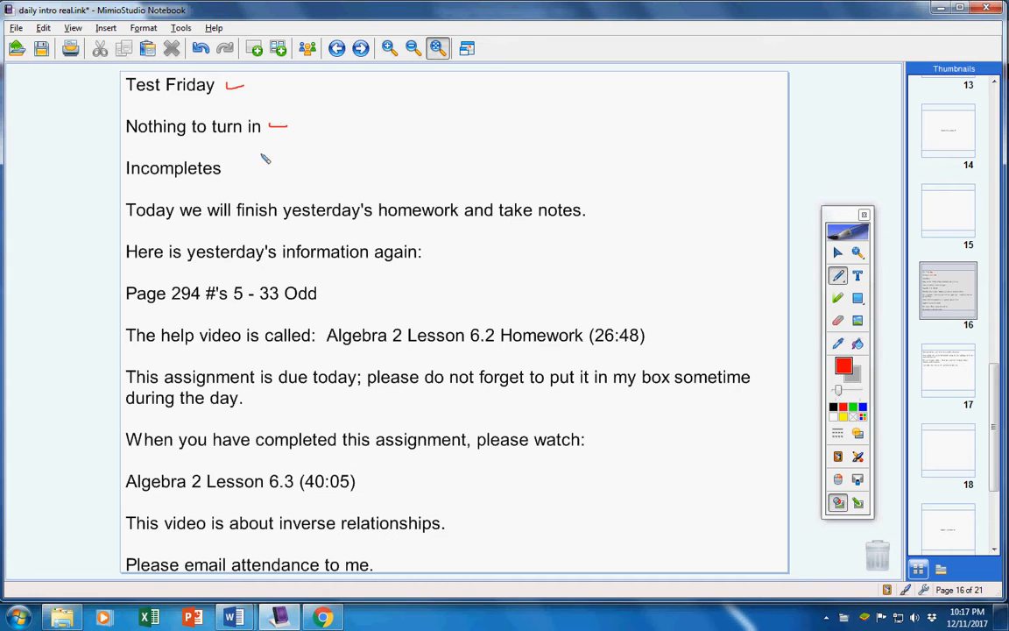
left_click_drag(223, 168, 273, 166)
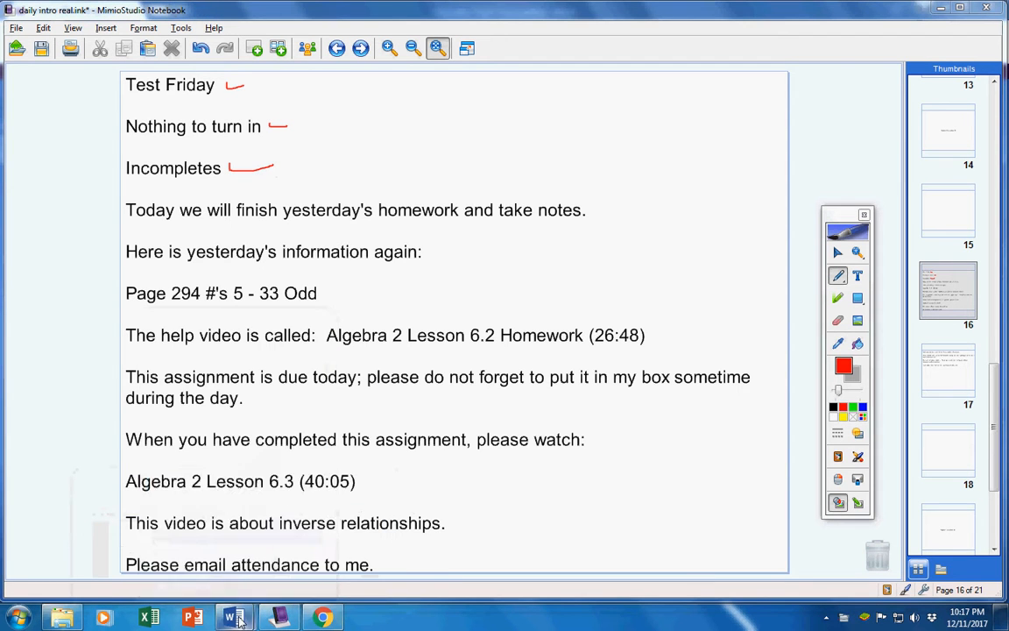
Open Algebra 2 Incompletes in Word, enlarge all its text, and return to Notebook
right_click(234, 618)
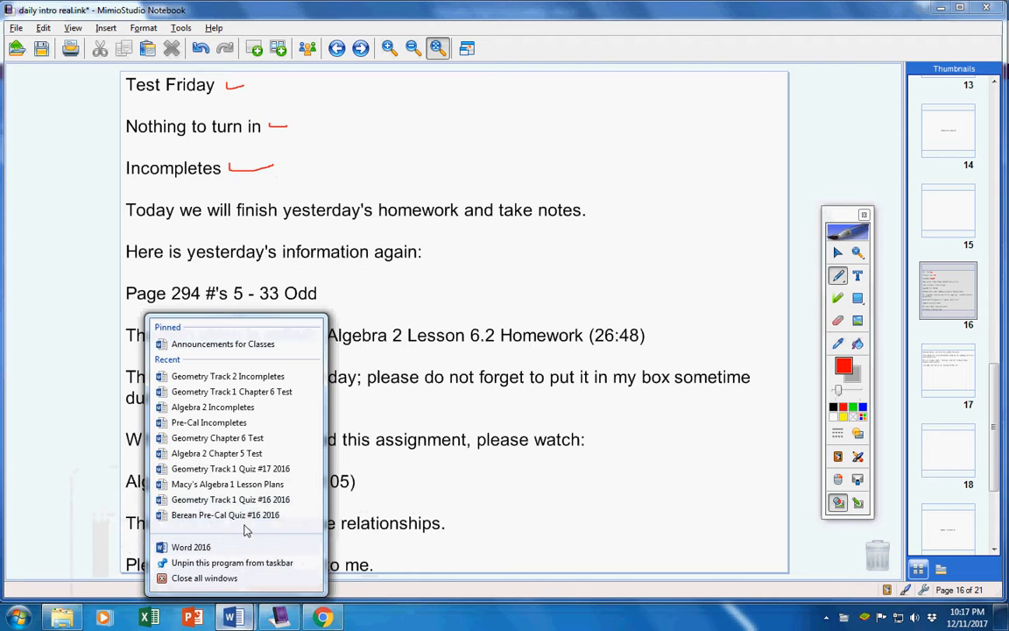
mouse_move(257, 412)
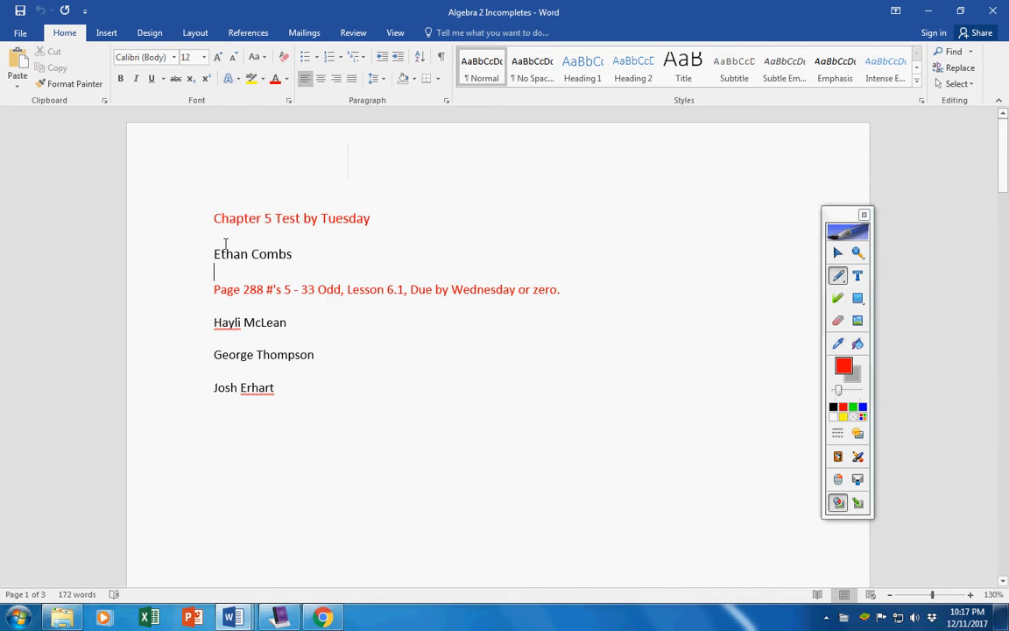
left_click(204, 57)
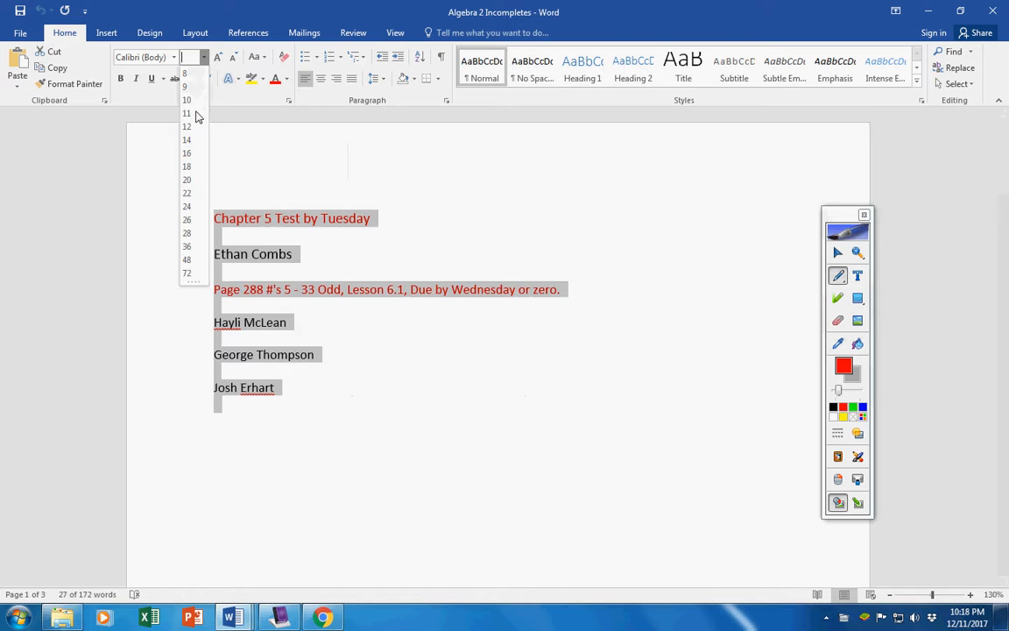
left_click(186, 126)
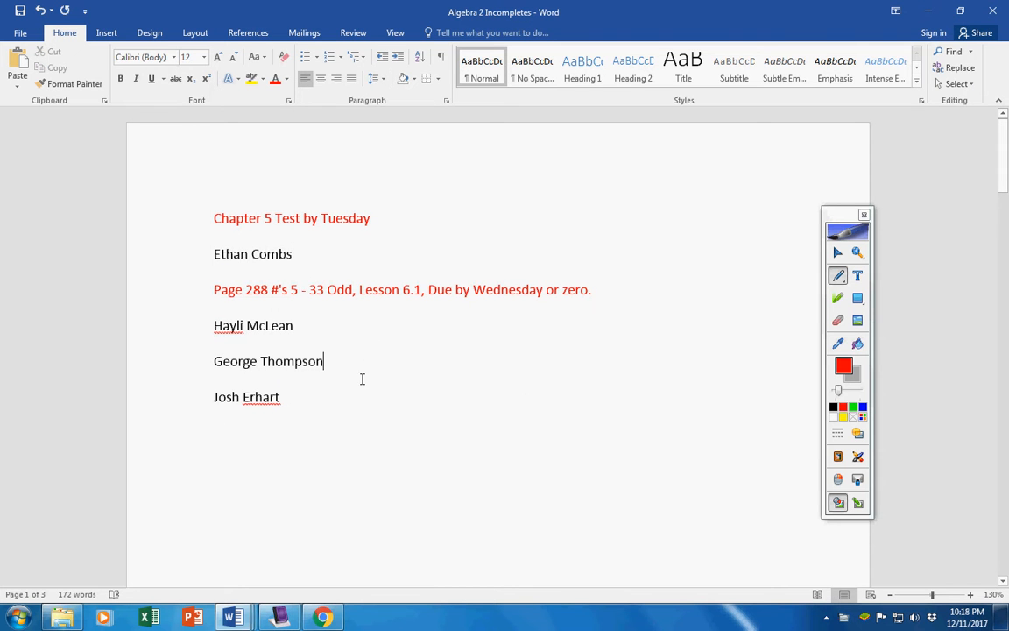
mouse_move(298, 325)
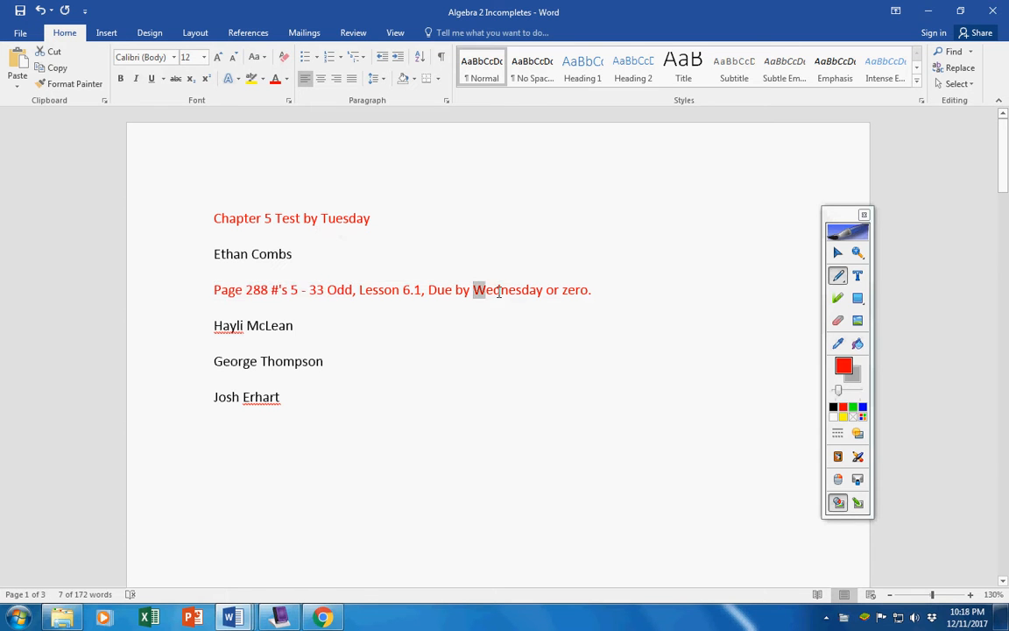
left_click(294, 325)
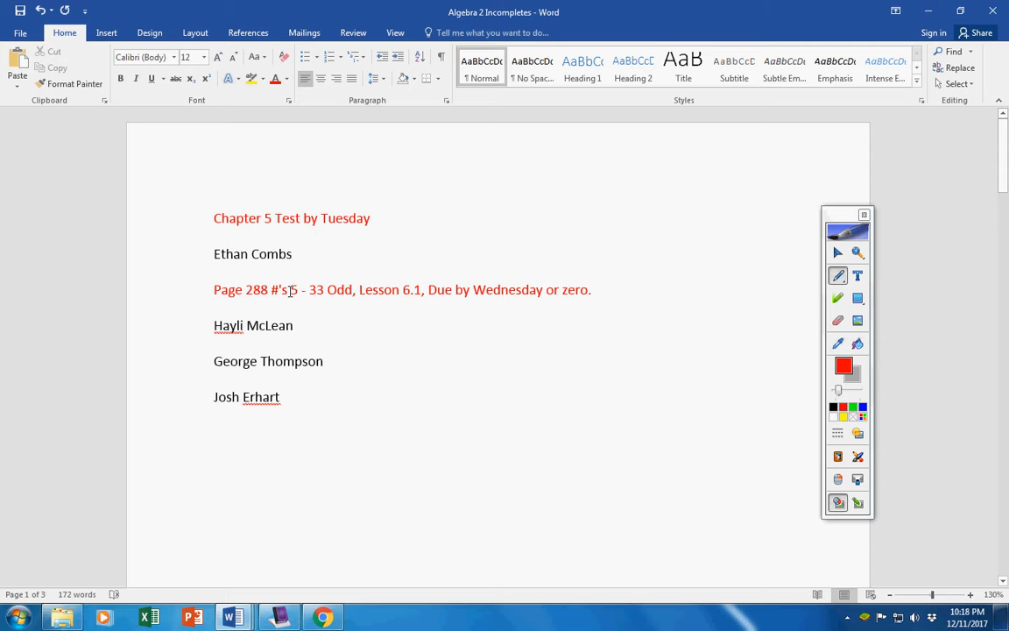
left_click(279, 617)
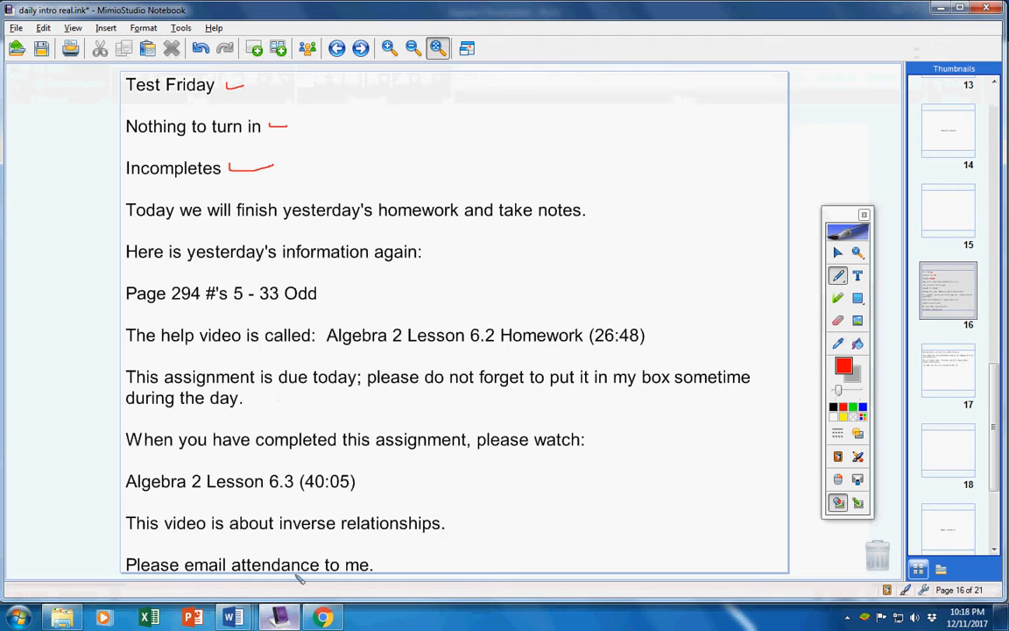
mouse_move(341, 219)
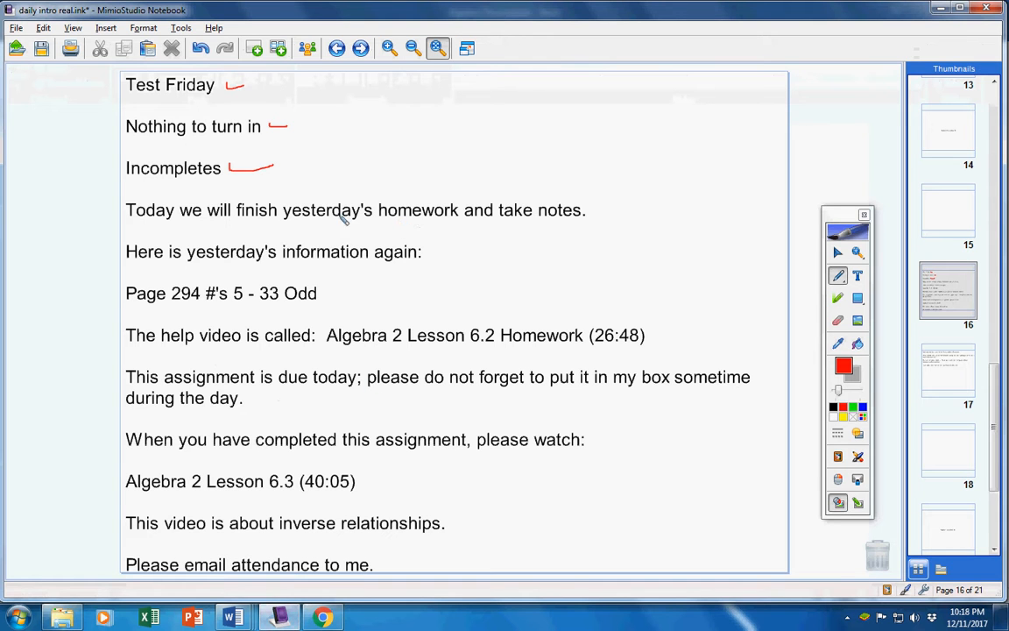
mouse_move(389, 221)
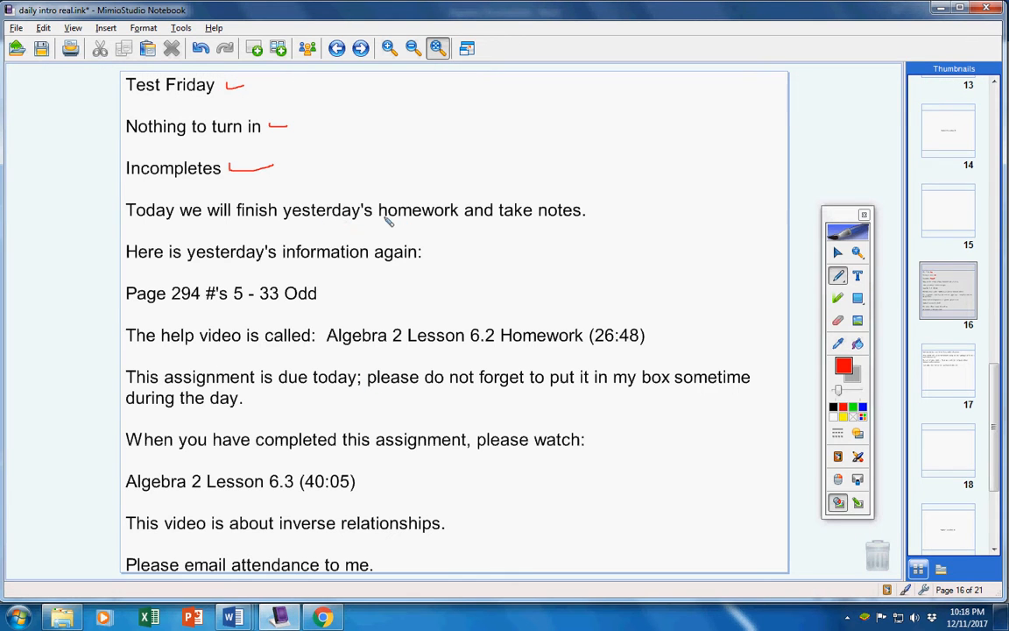
mouse_move(521, 220)
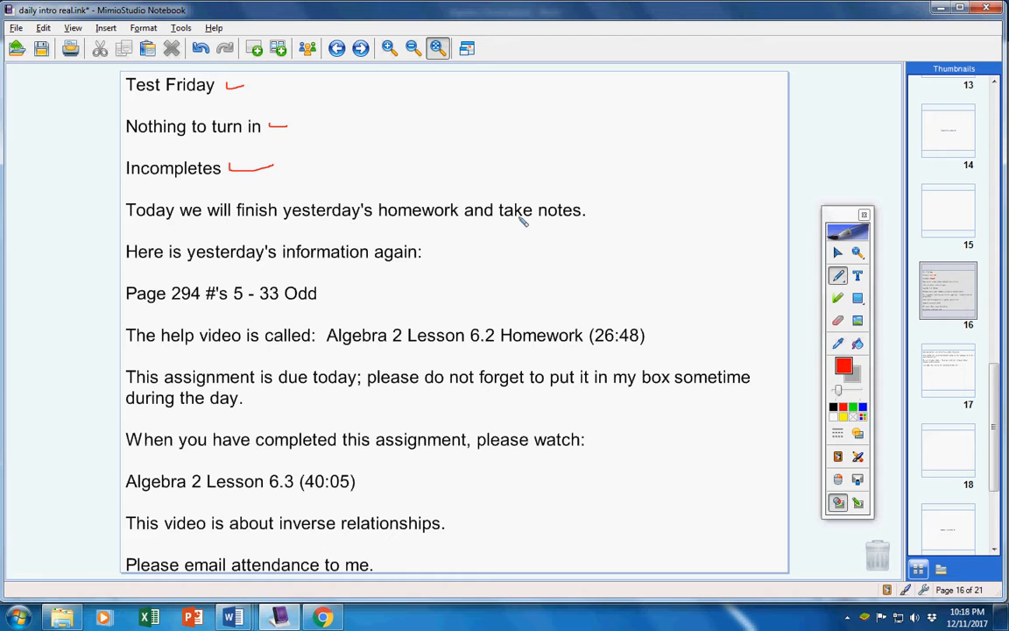
Underline 'yesterday's information' in red and circle the Page 294 #'s 5-33 Odd assignment
left_click_drag(131, 275, 255, 273)
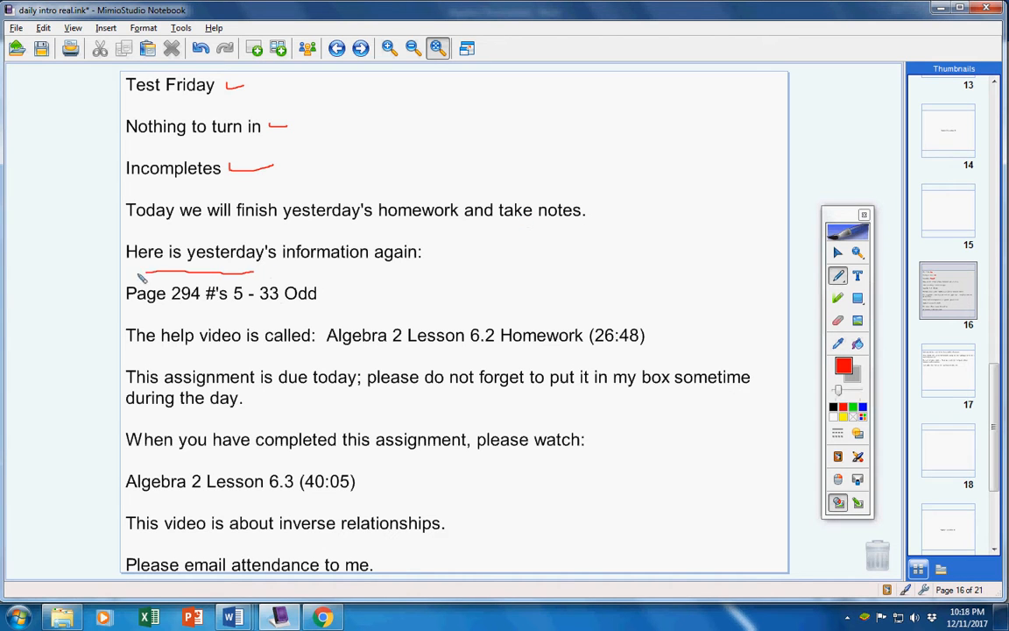
left_click_drag(125, 281, 320, 307)
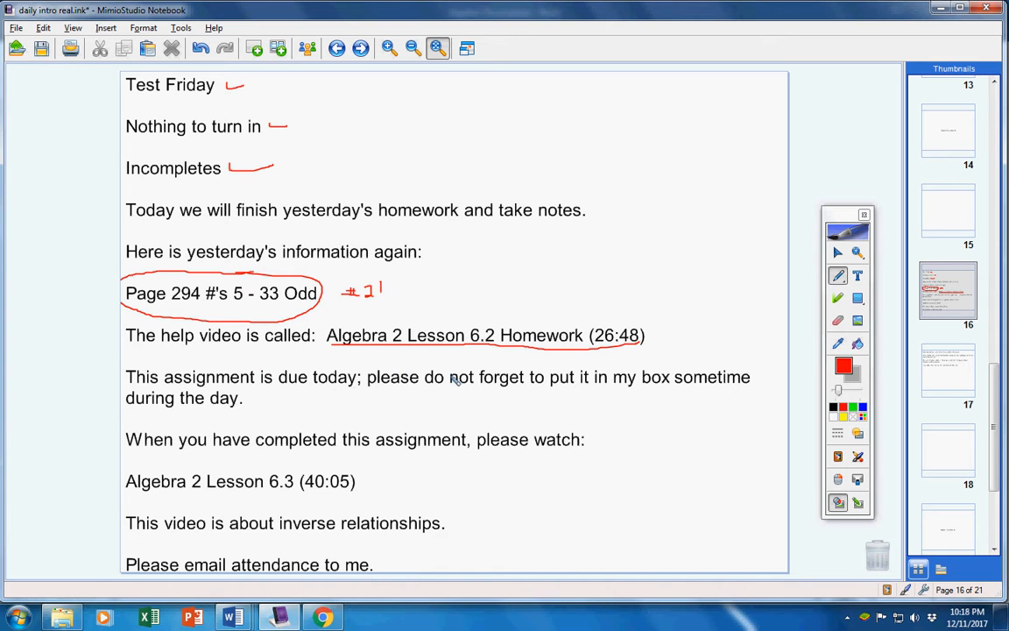
mouse_move(278, 420)
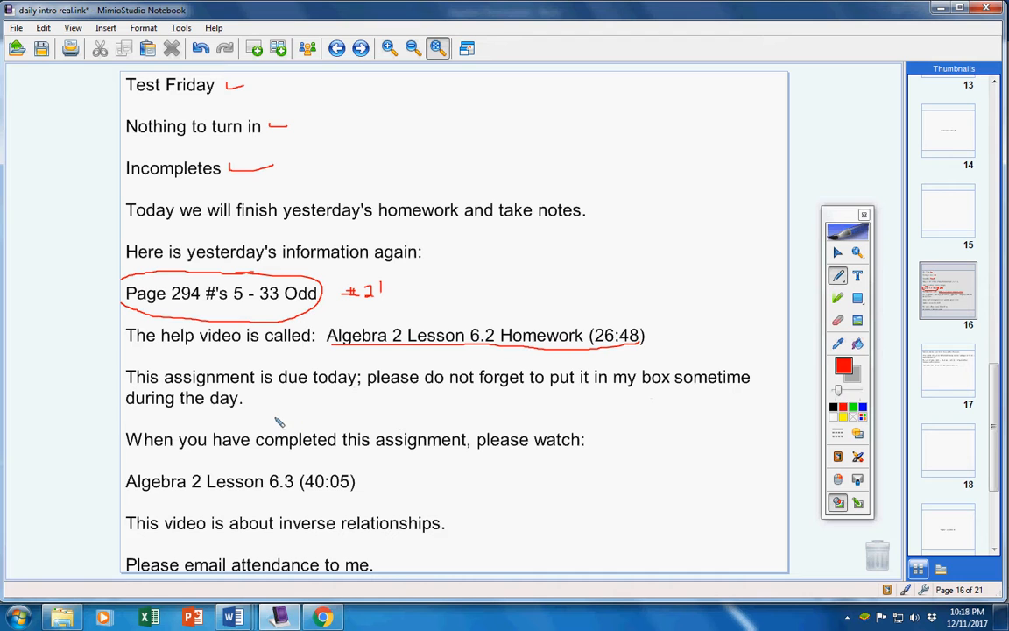
mouse_move(547, 461)
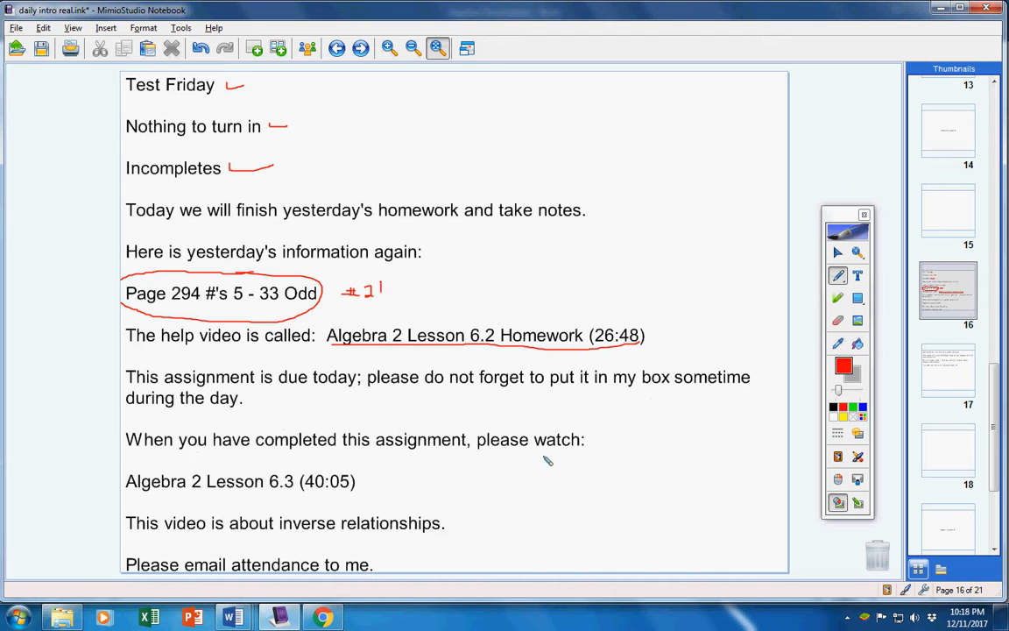
mouse_move(243, 491)
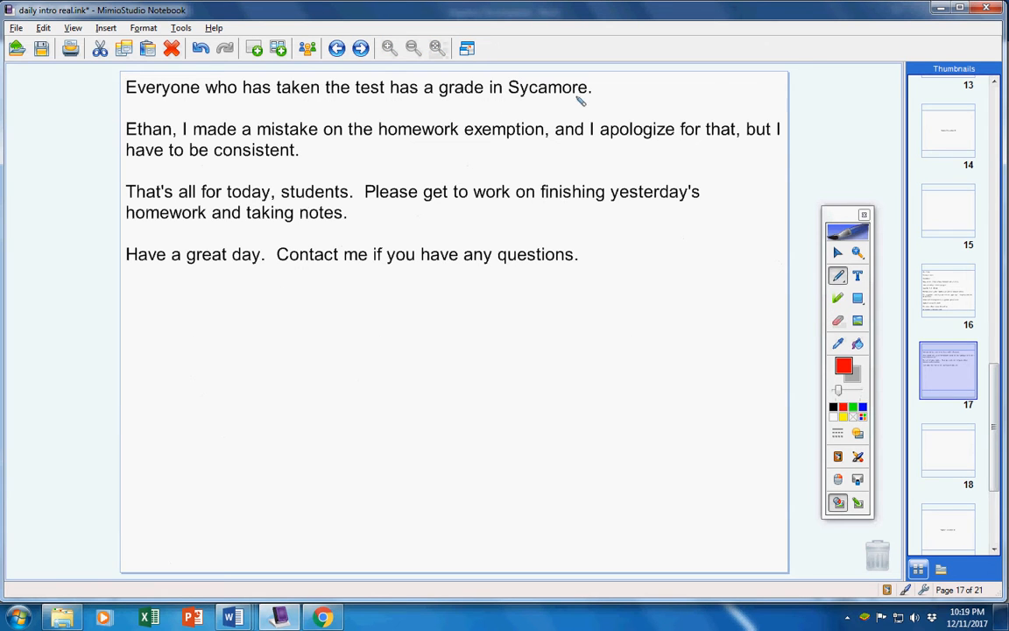
mouse_move(222, 94)
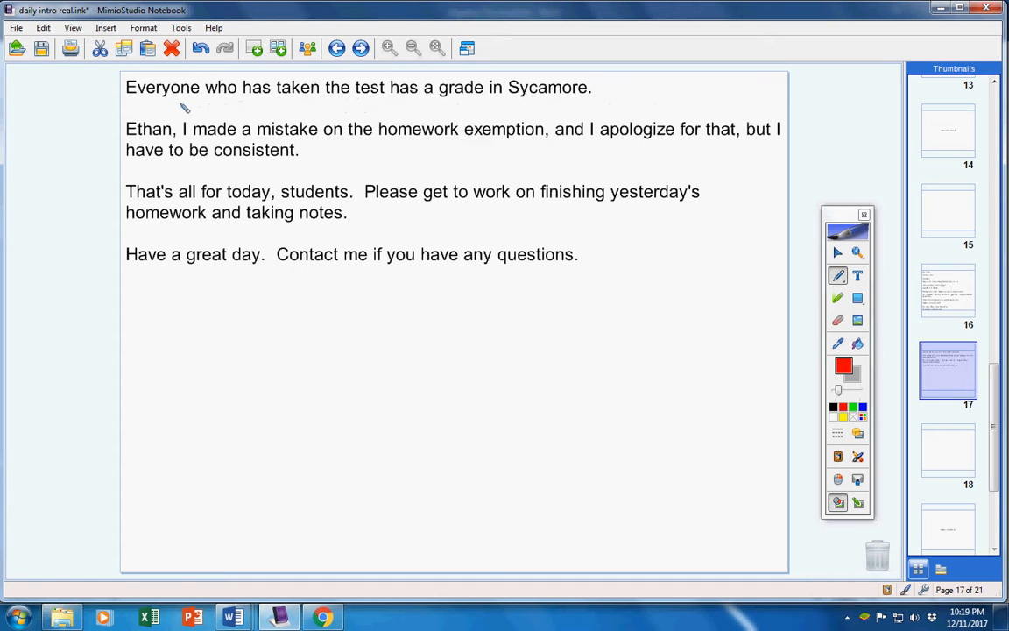
mouse_move(215, 95)
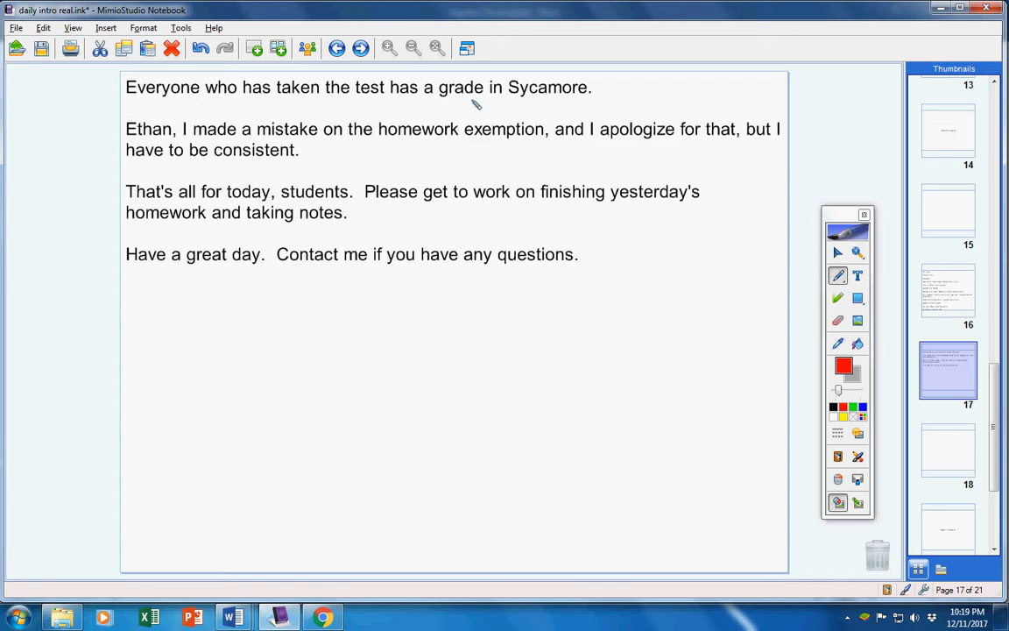
mouse_move(516, 108)
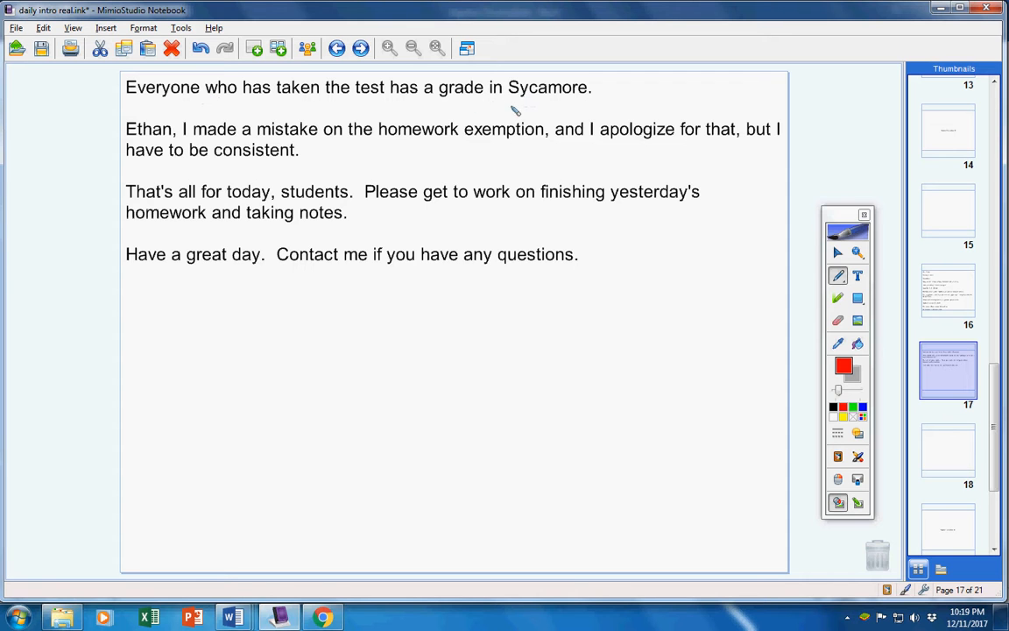
mouse_move(524, 112)
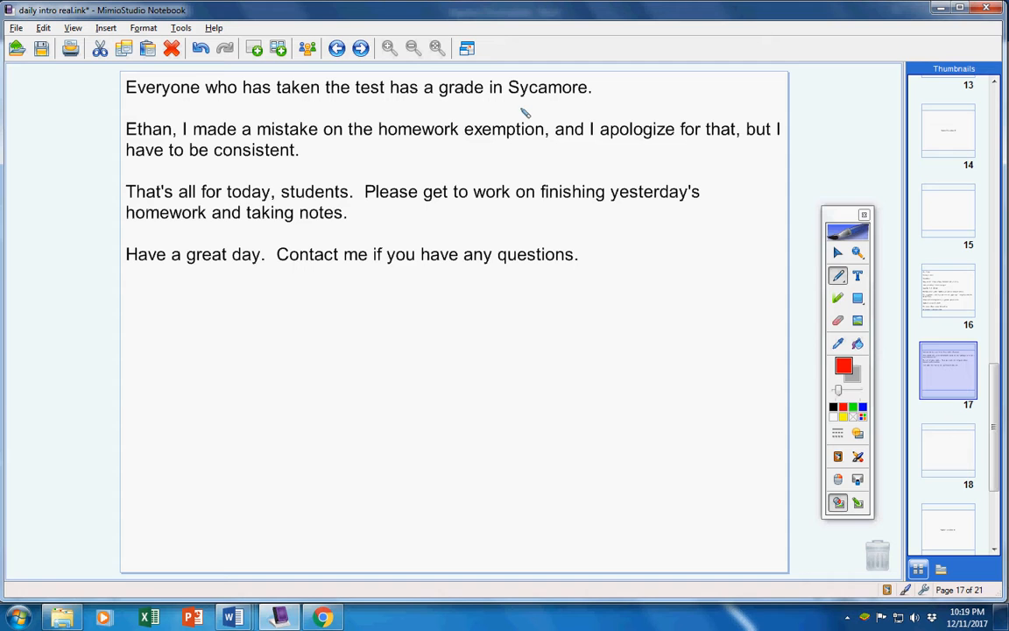
mouse_move(194, 134)
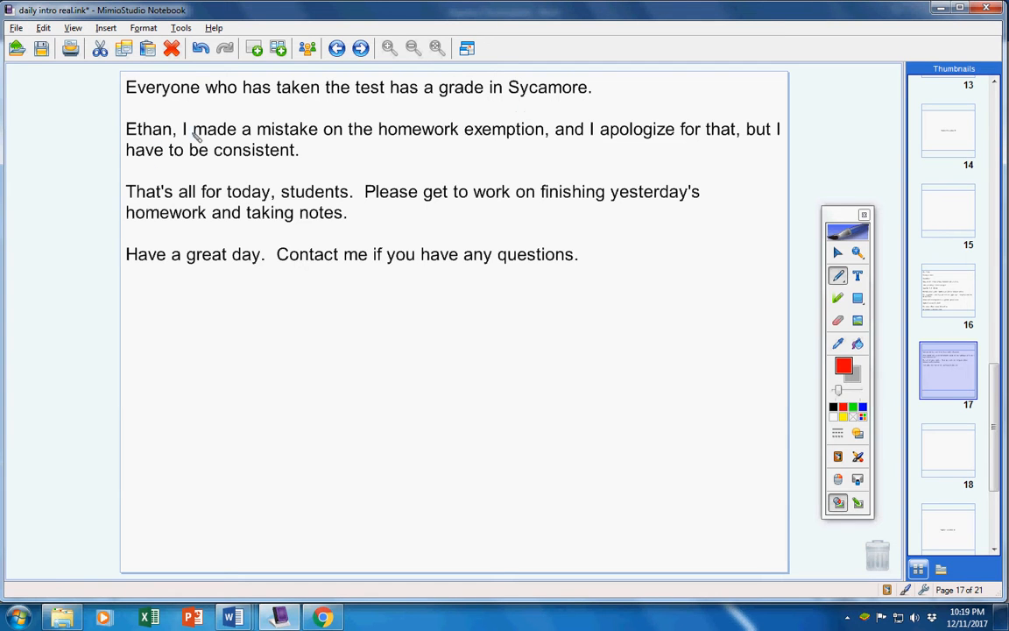
mouse_move(390, 145)
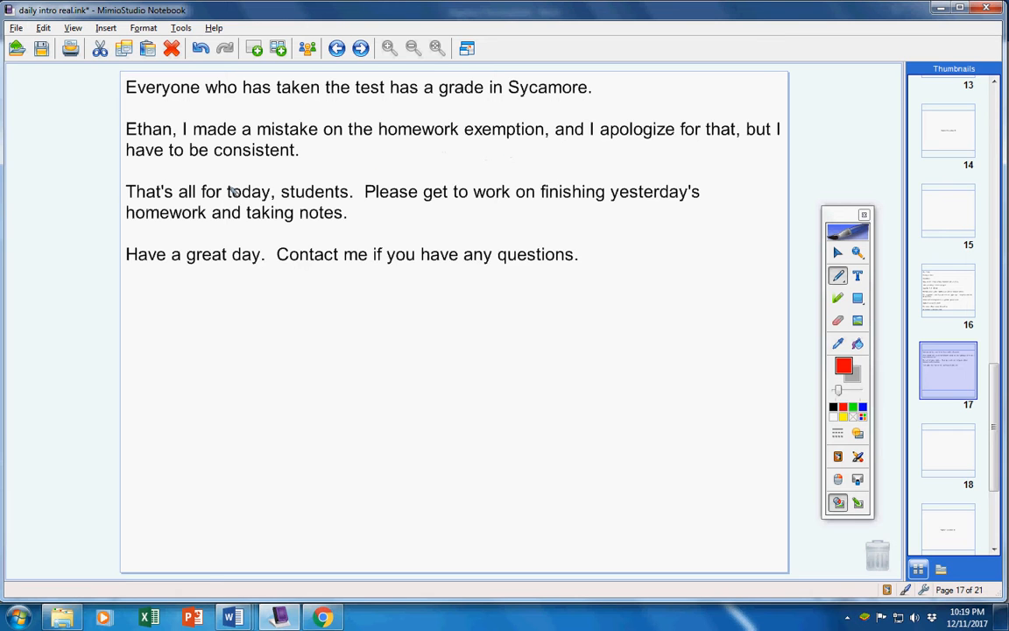
mouse_move(306, 150)
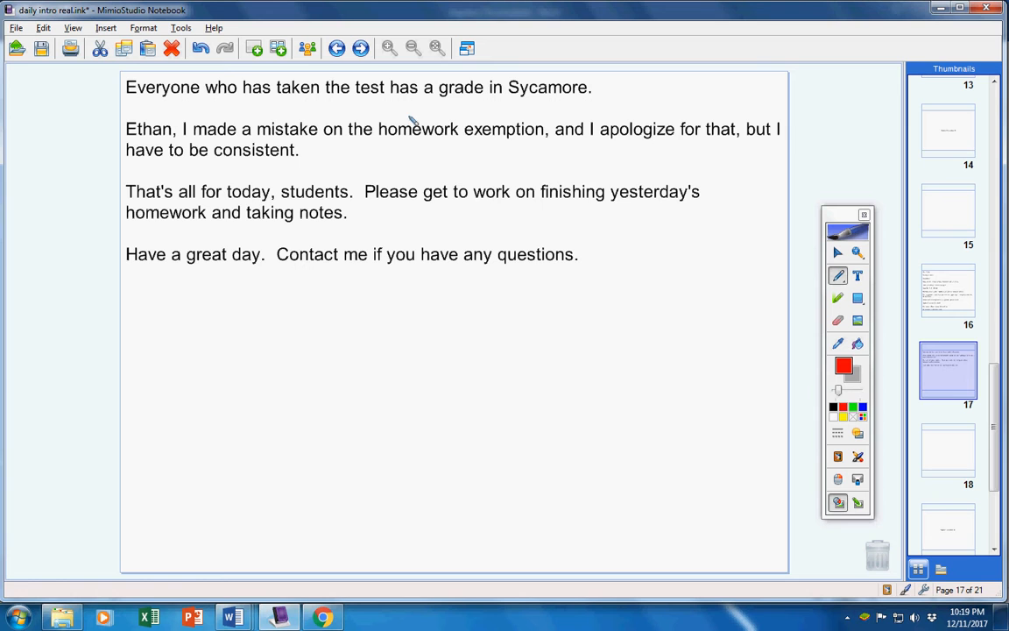
mouse_move(500, 350)
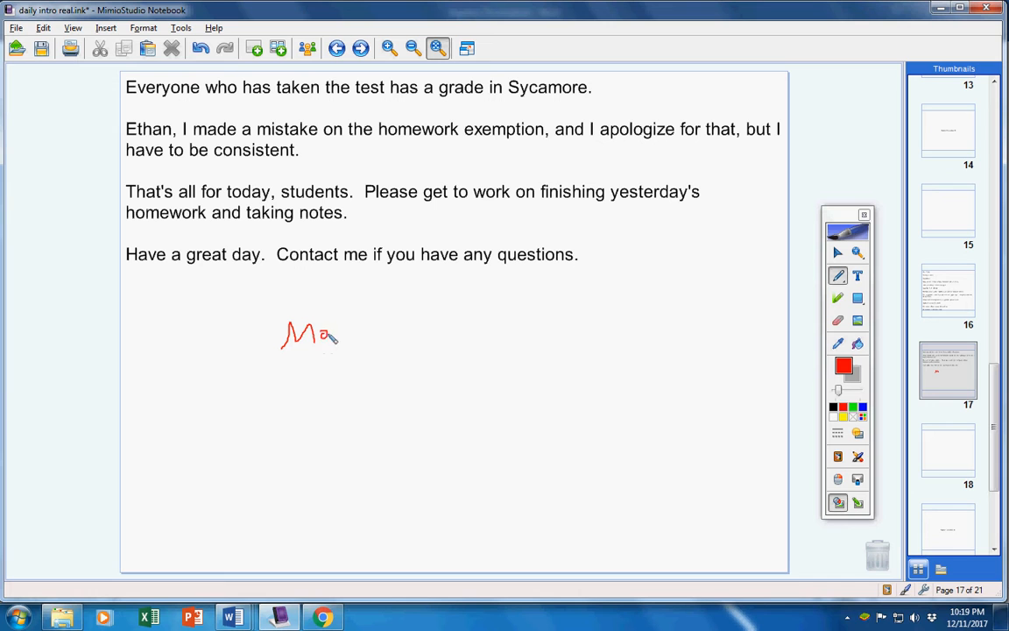
Handwrite 'Monday' in red below the closing text on page 17, then go to page 16
left_click_drag(329, 333, 368, 337)
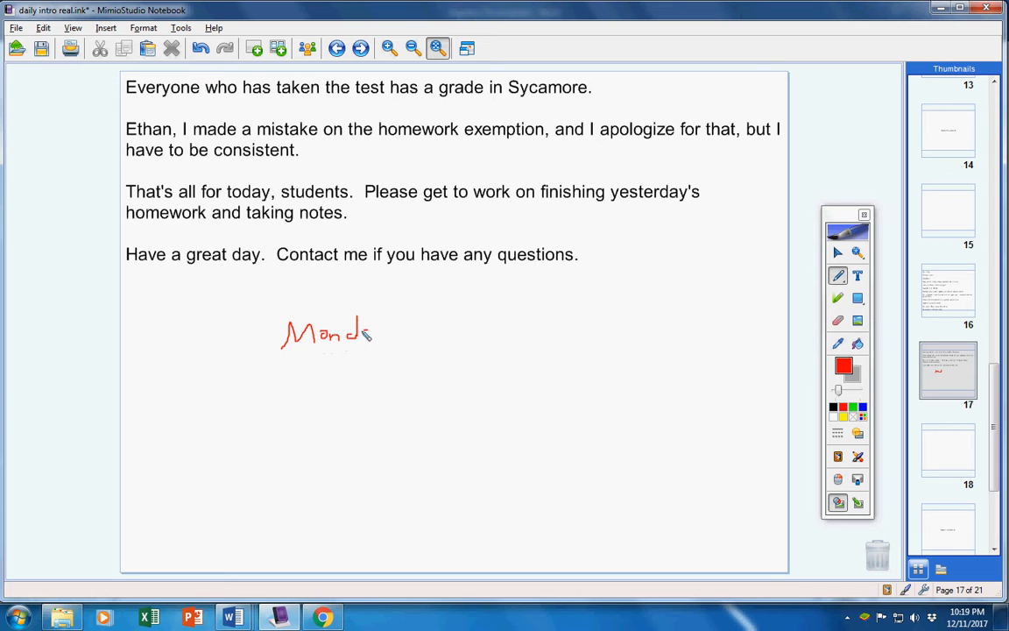
left_click_drag(364, 333, 390, 342)
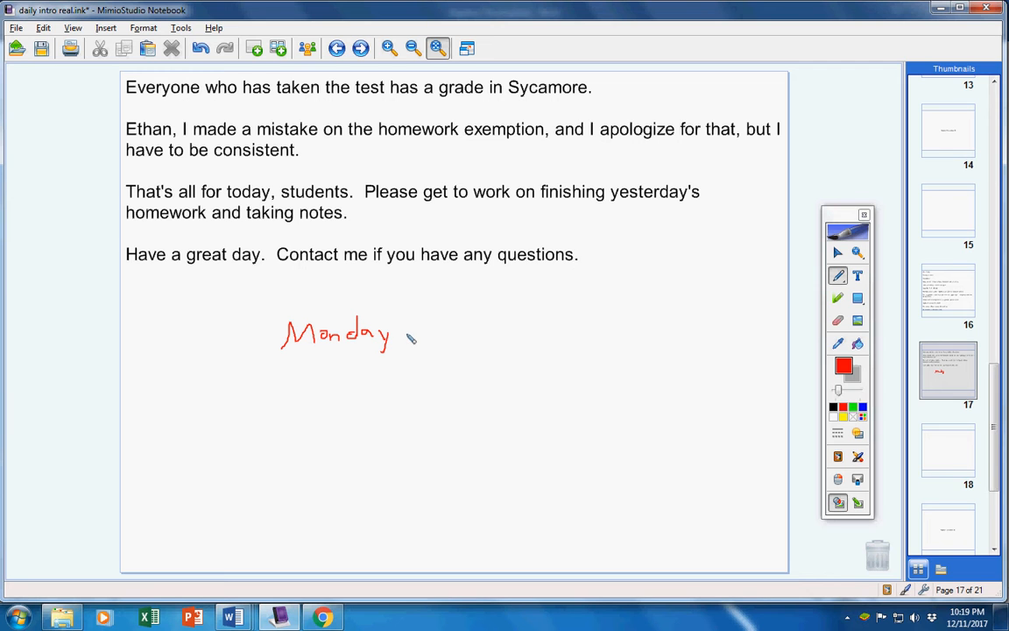
mouse_move(784, 250)
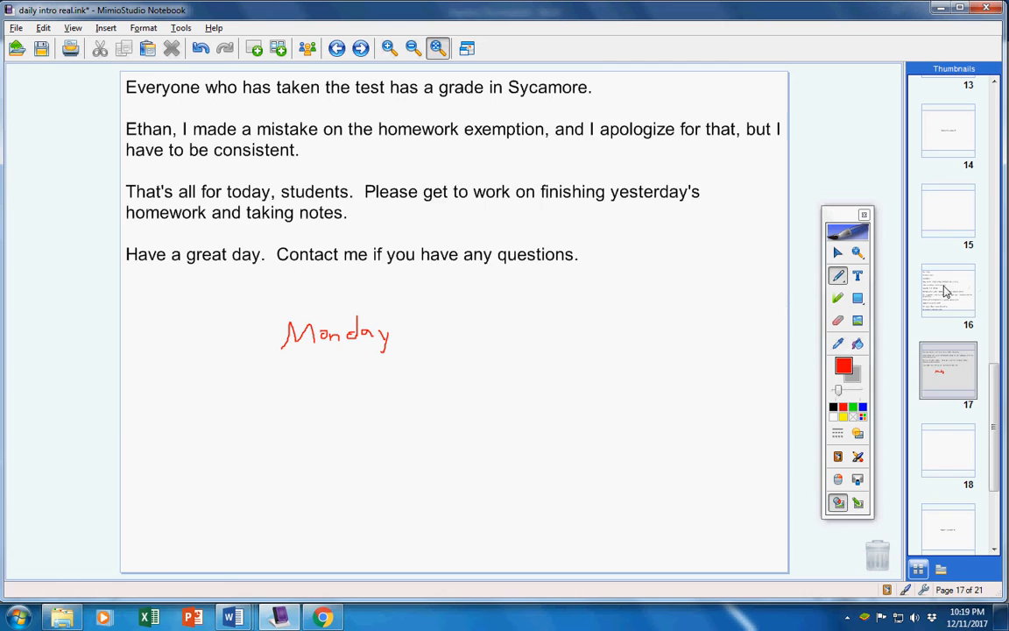
left_click(948, 291)
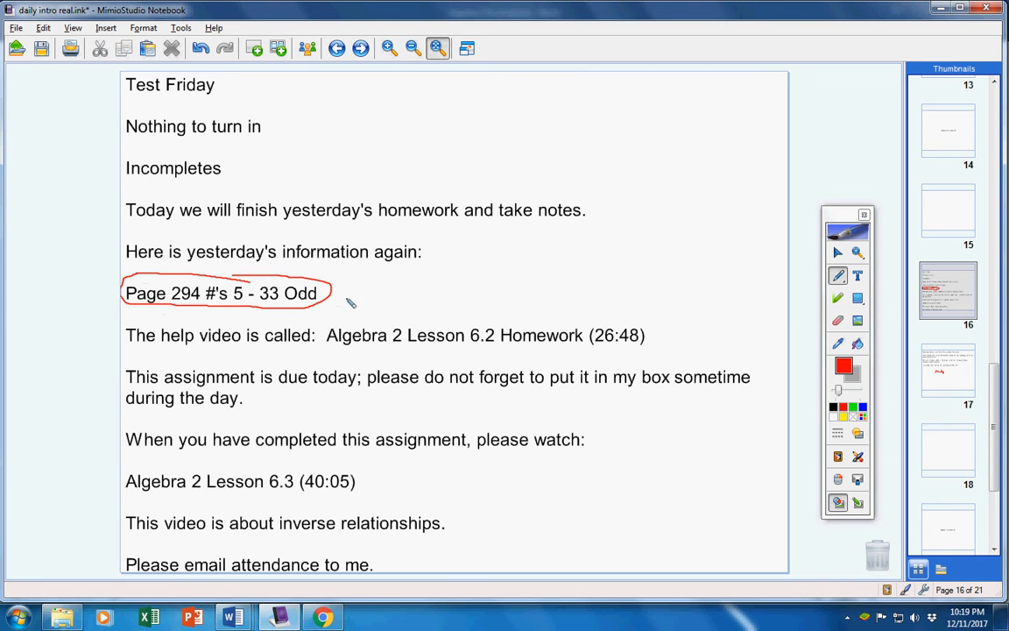
Handwrite 'Not' in red beside the circled Page 294 homework, then select the eraser
left_click_drag(348, 302, 372, 289)
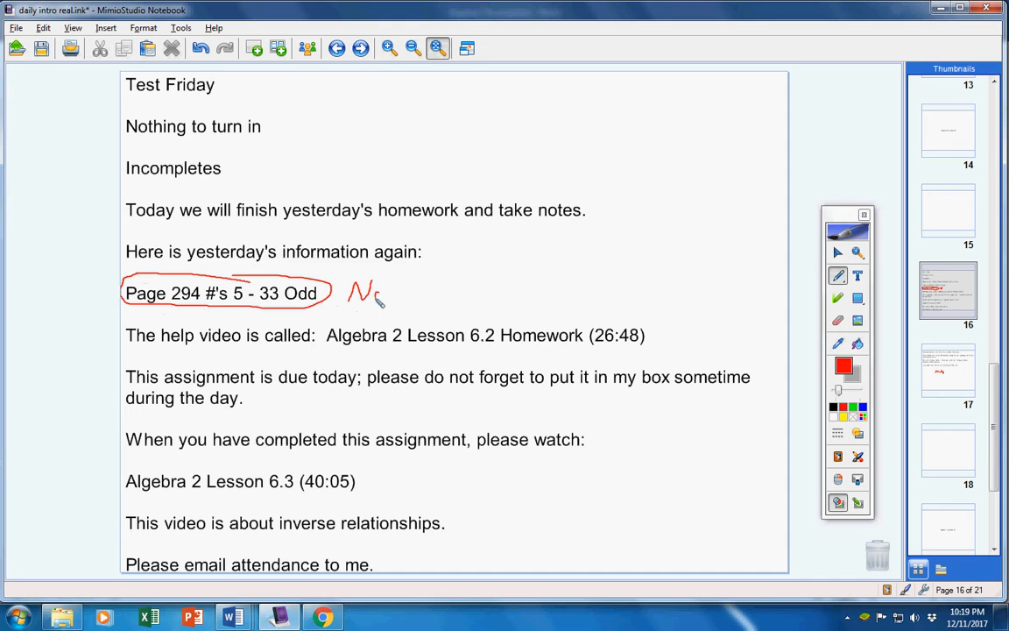
left_click_drag(377, 302, 403, 285)
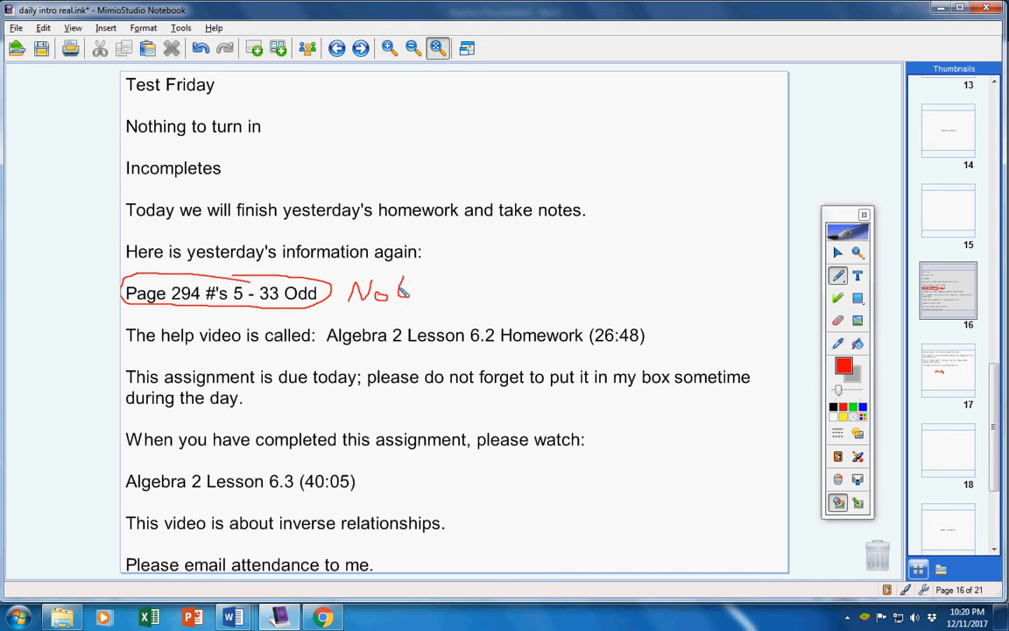
left_click_drag(398, 289, 412, 302)
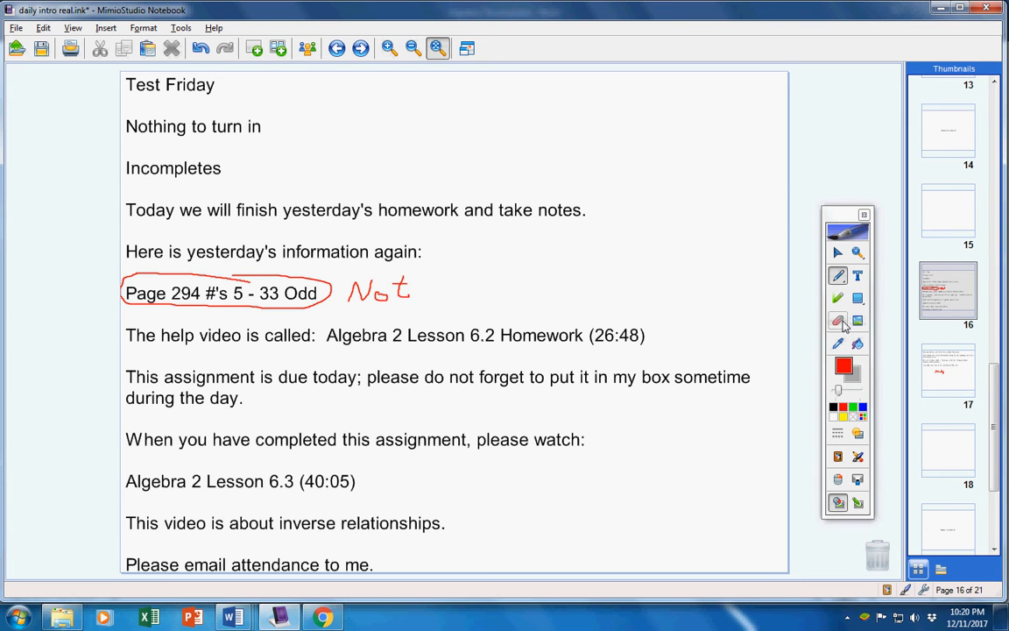
left_click(839, 320)
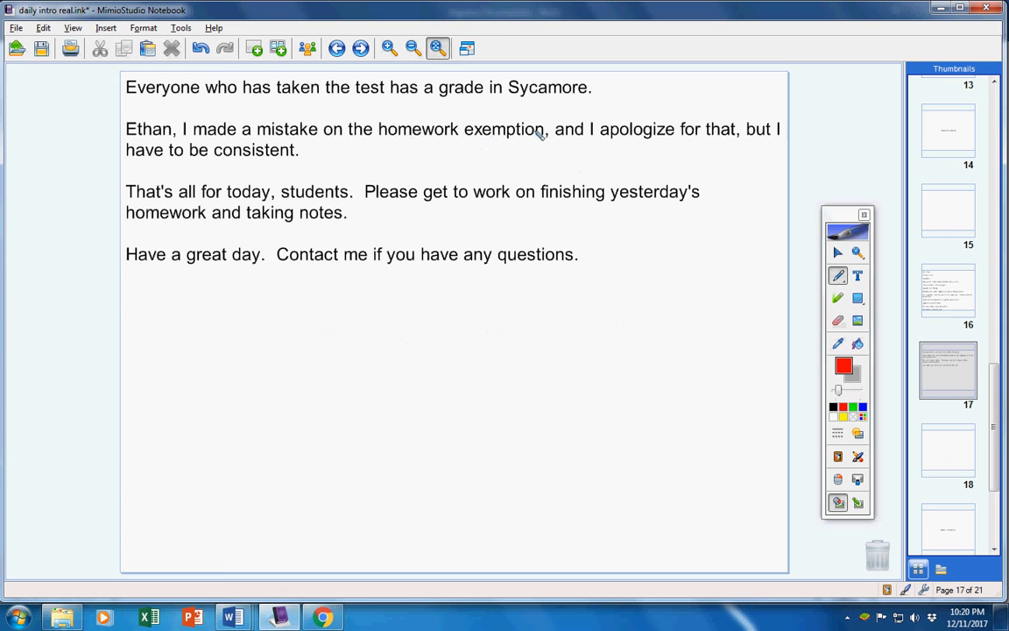
mouse_move(331, 210)
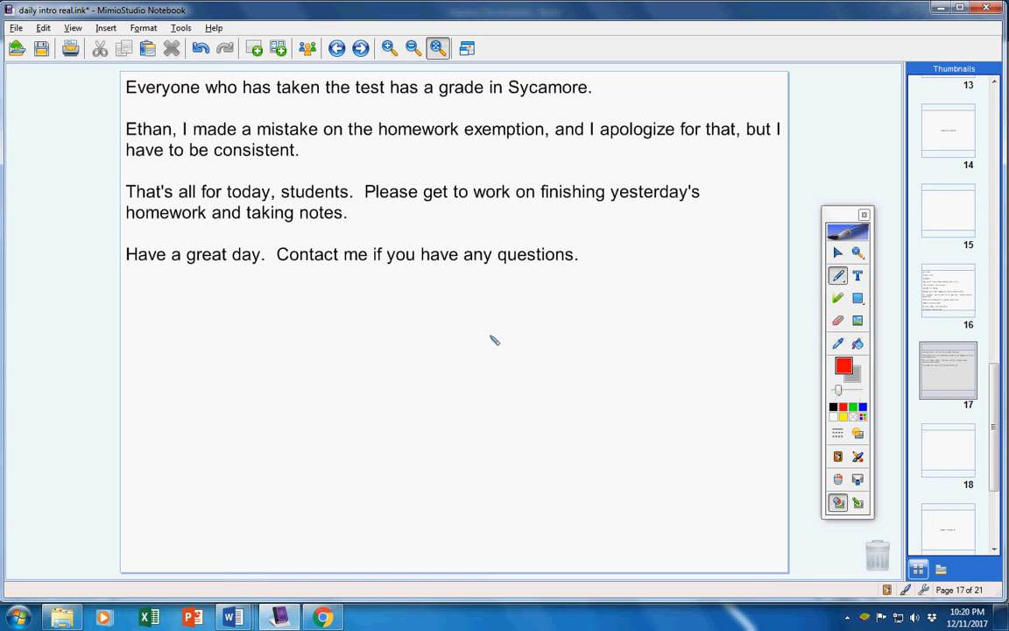
mouse_move(891, 375)
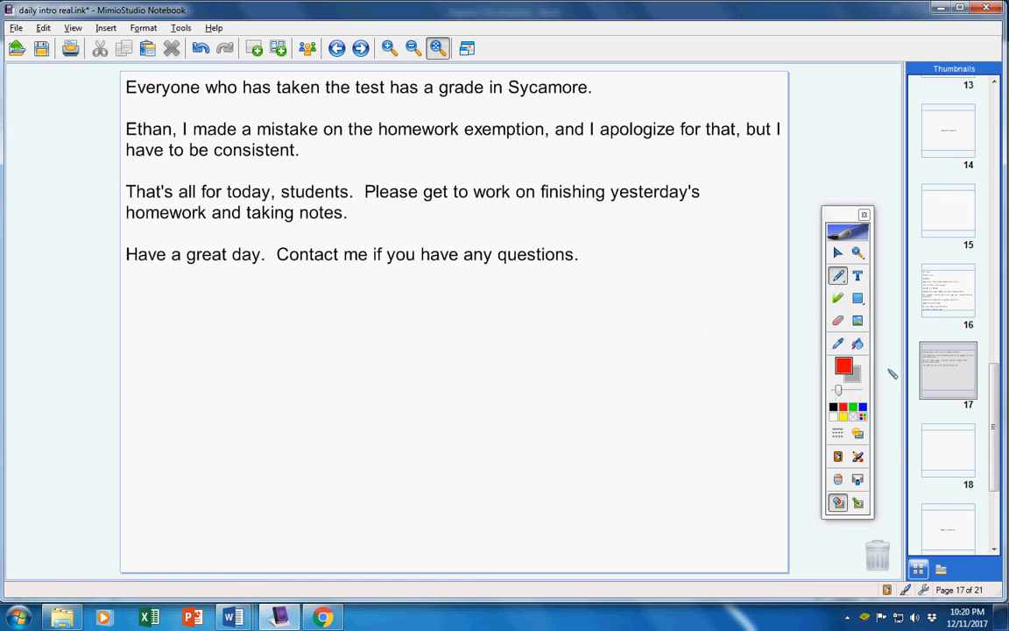